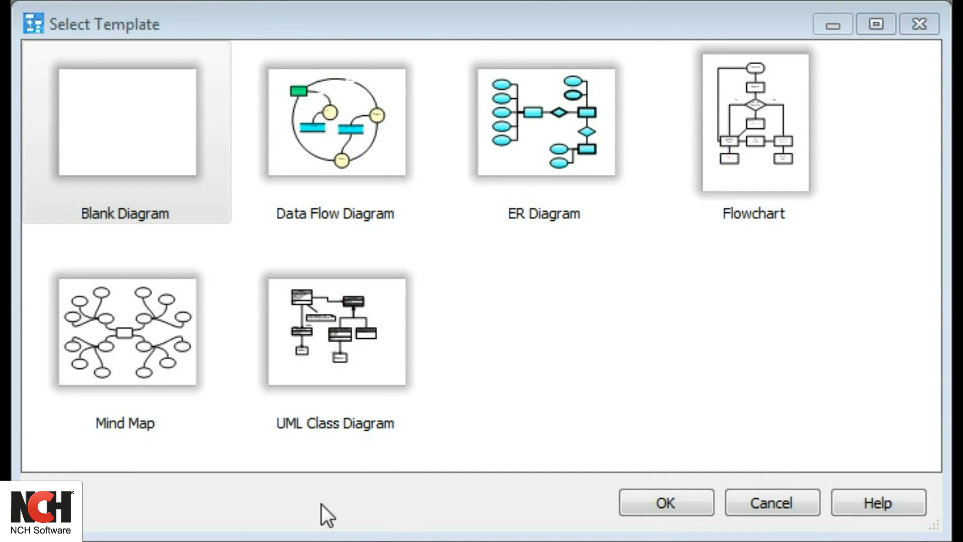
- Start a new chart from the ER Diagram template
left_click(127, 123)
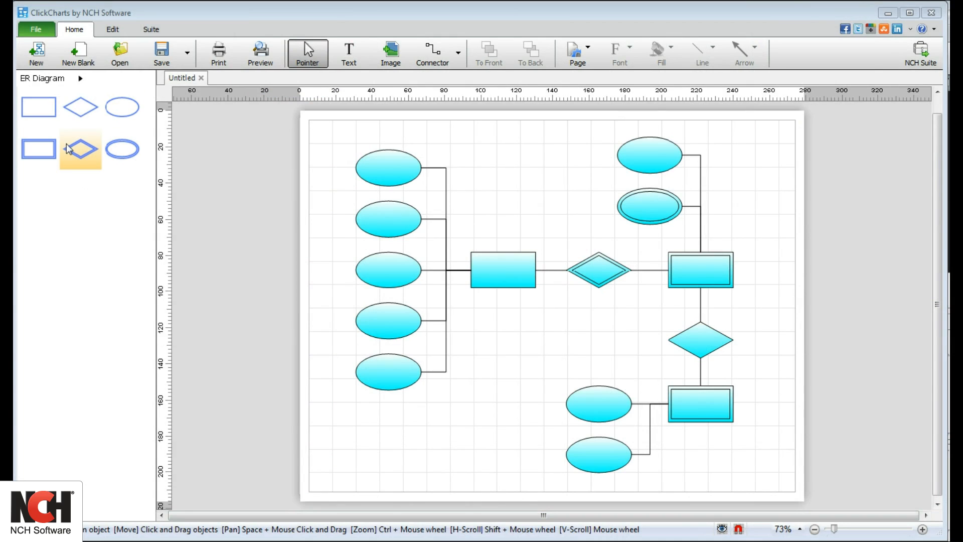
- Switch the shapes panel from ER Diagram to the General Shapes library
left_click(43, 78)
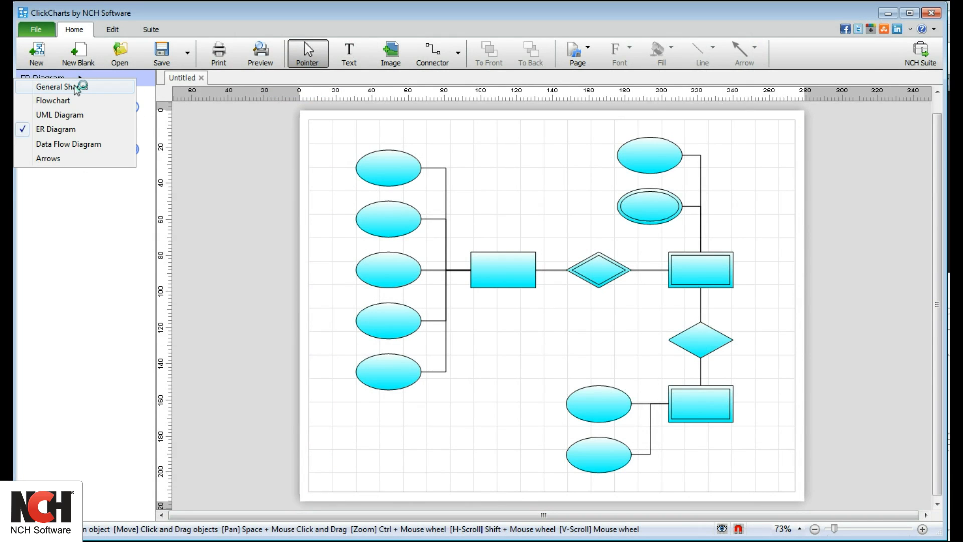
left_click(61, 87)
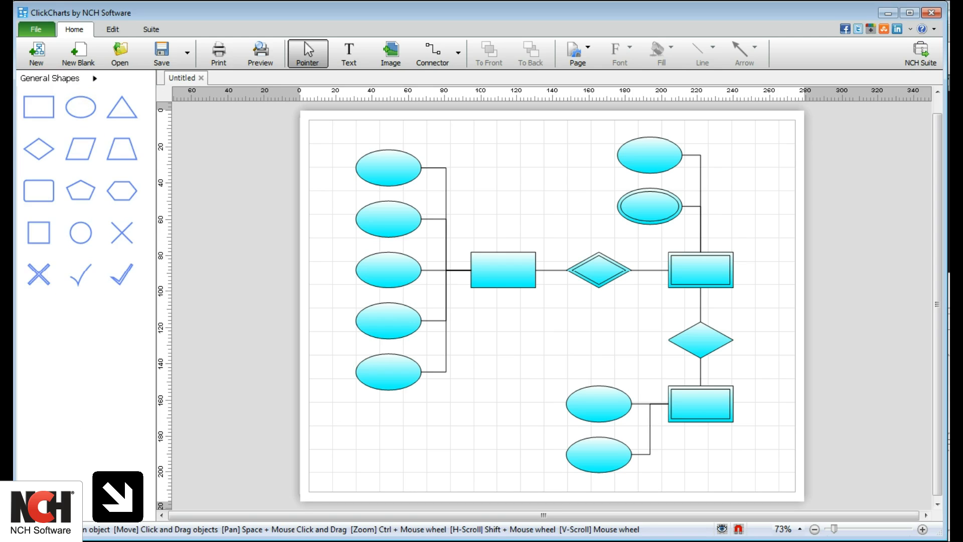
mouse_move(305, 534)
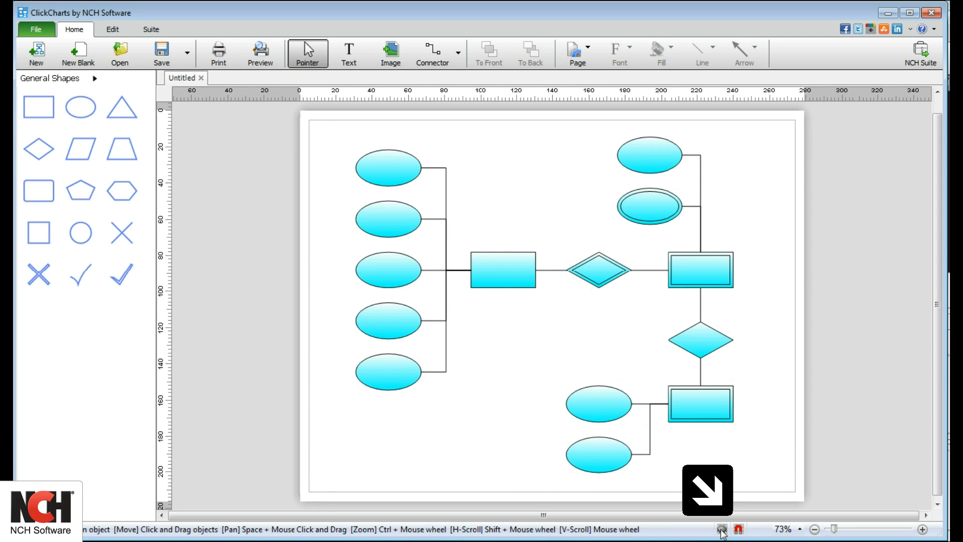
- Show the page grid again from the status bar toggle
left_click(722, 528)
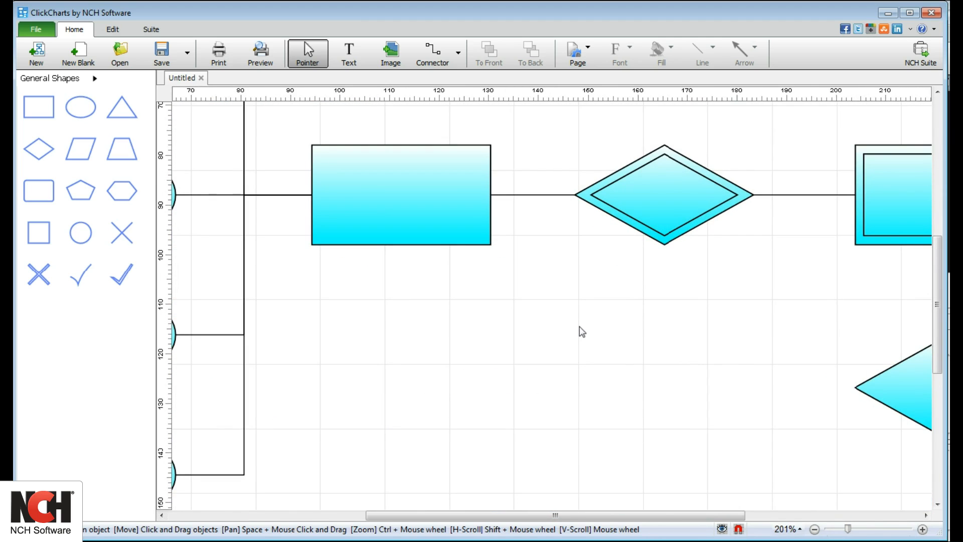
mouse_move(456, 310)
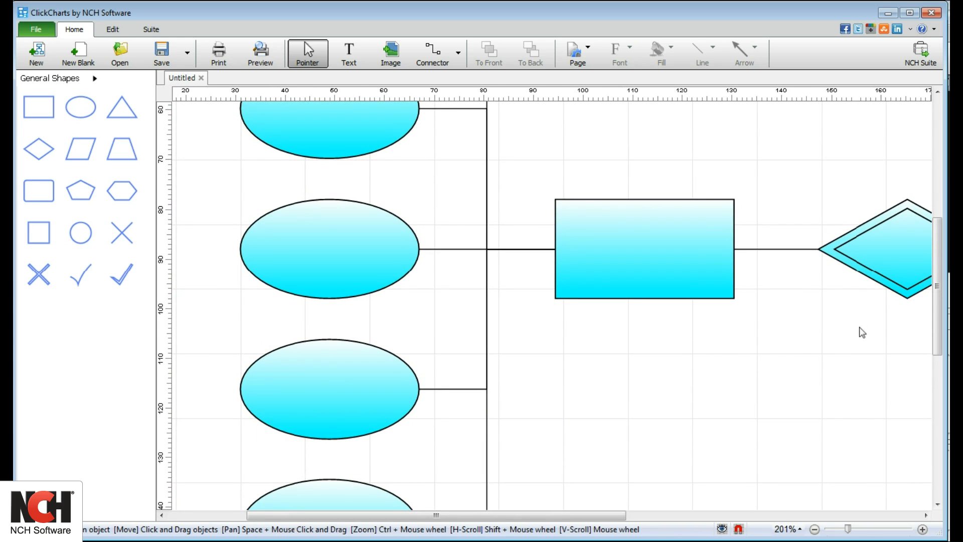
scroll("up", 3)
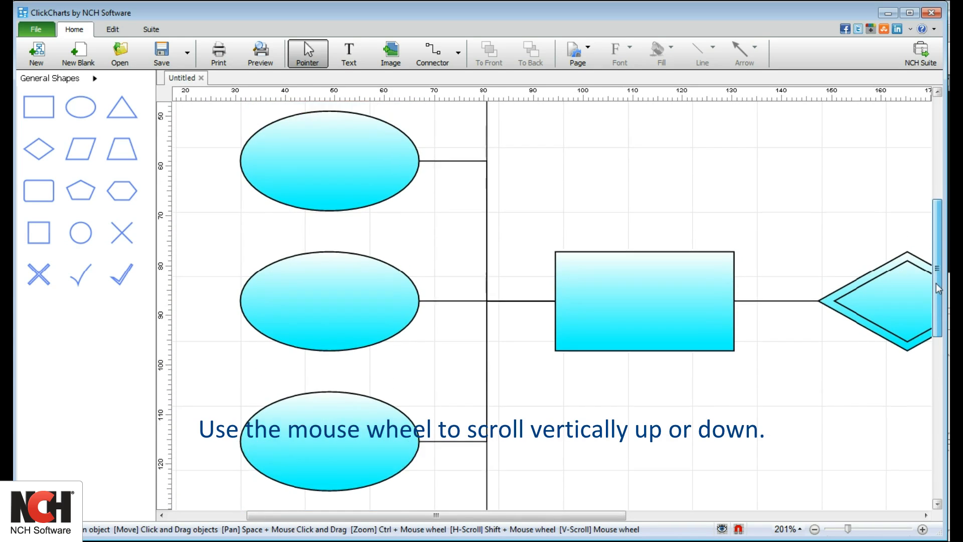
scroll("down", 3)
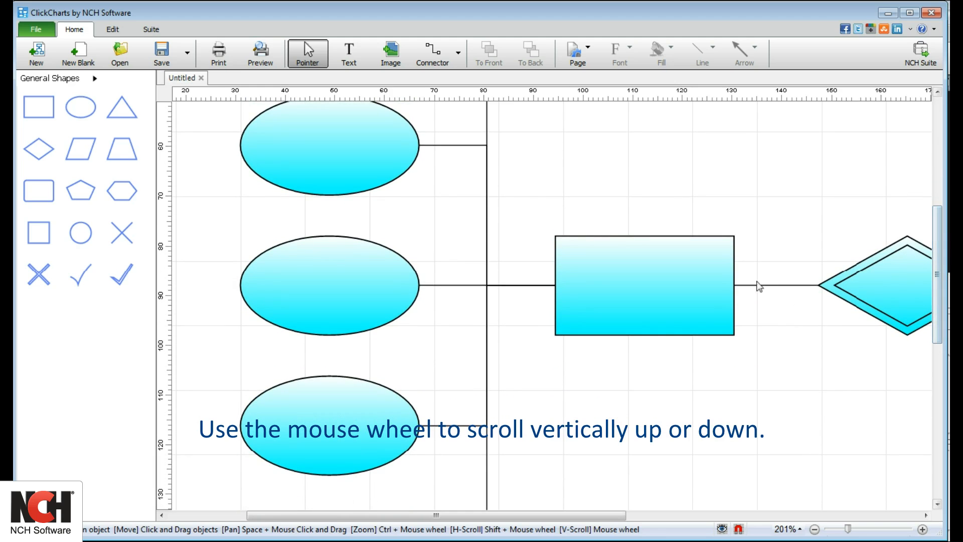
scroll("down", 3)
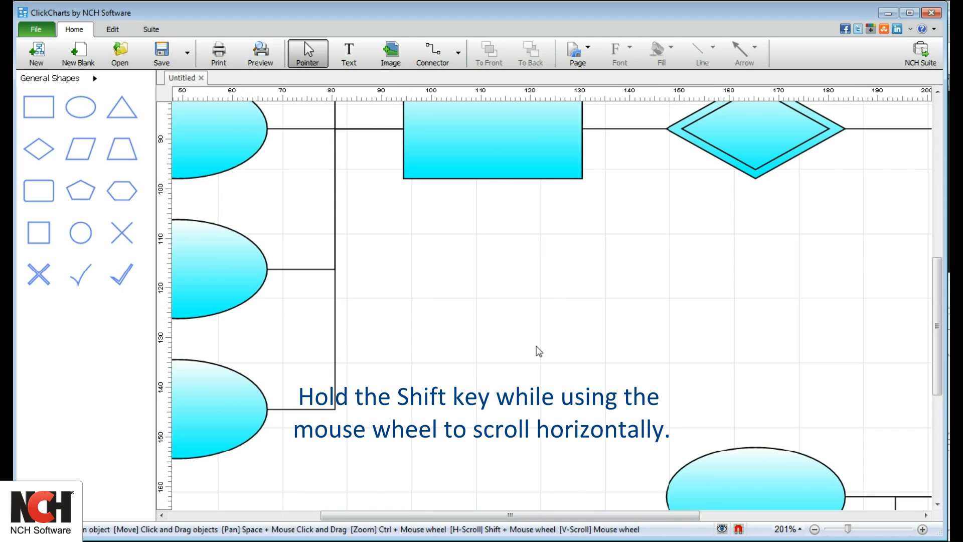
scroll("left", 3)
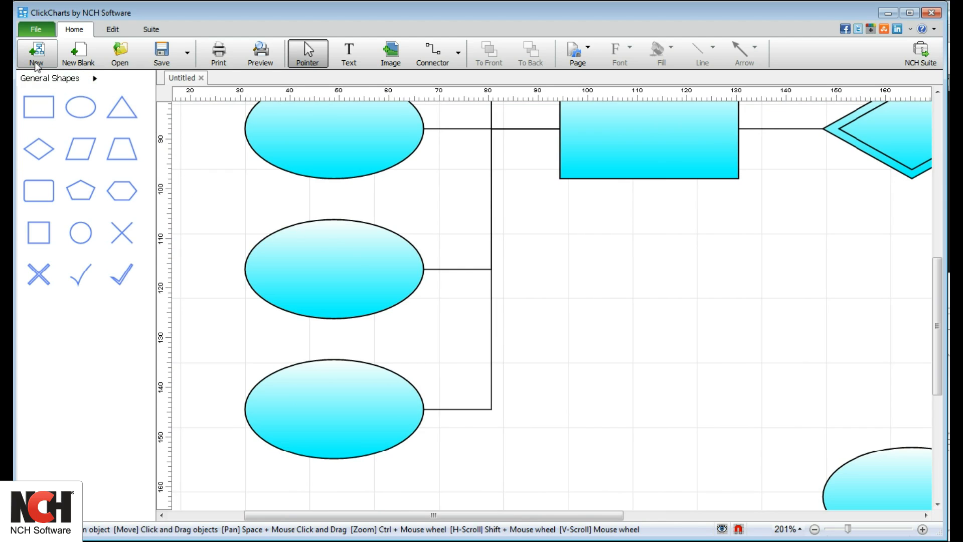
mouse_move(79, 54)
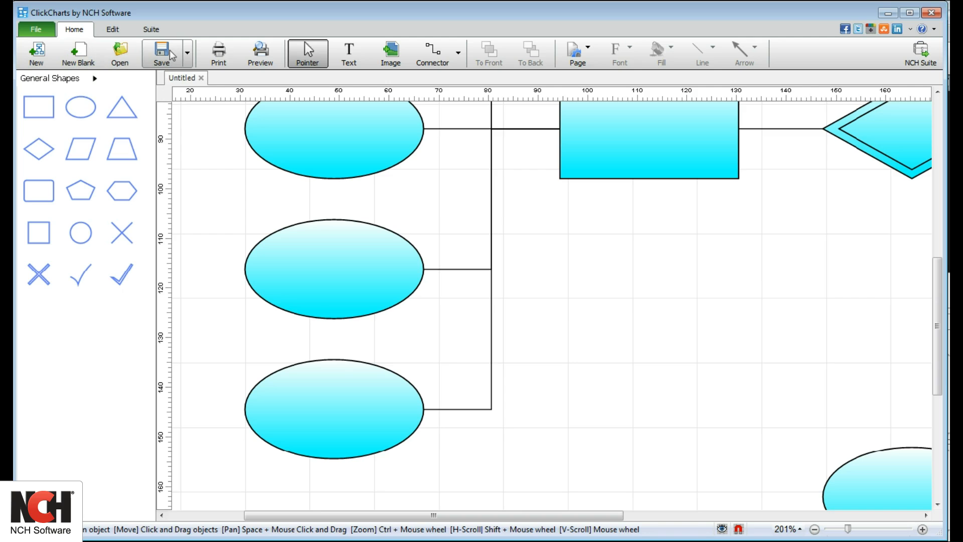
mouse_move(186, 81)
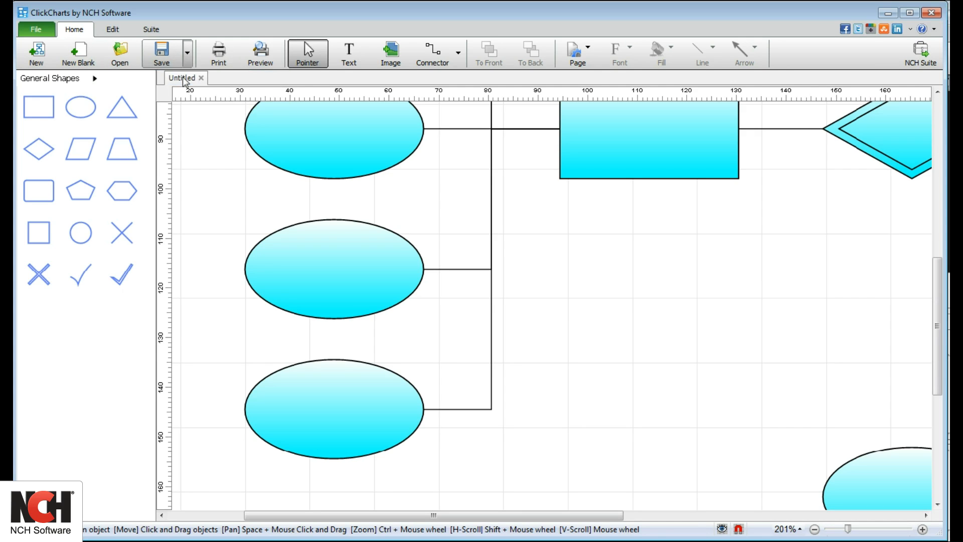
left_click(161, 53)
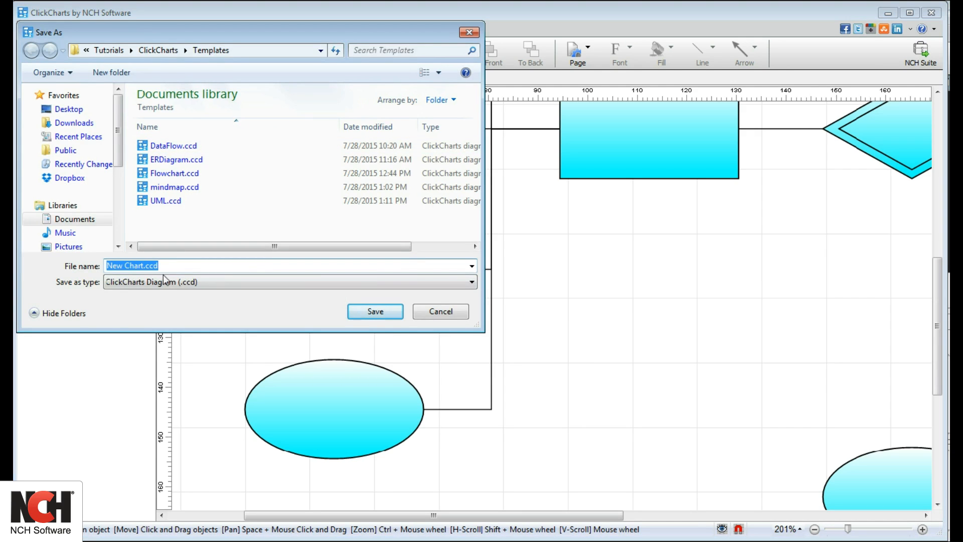
left_click(469, 280)
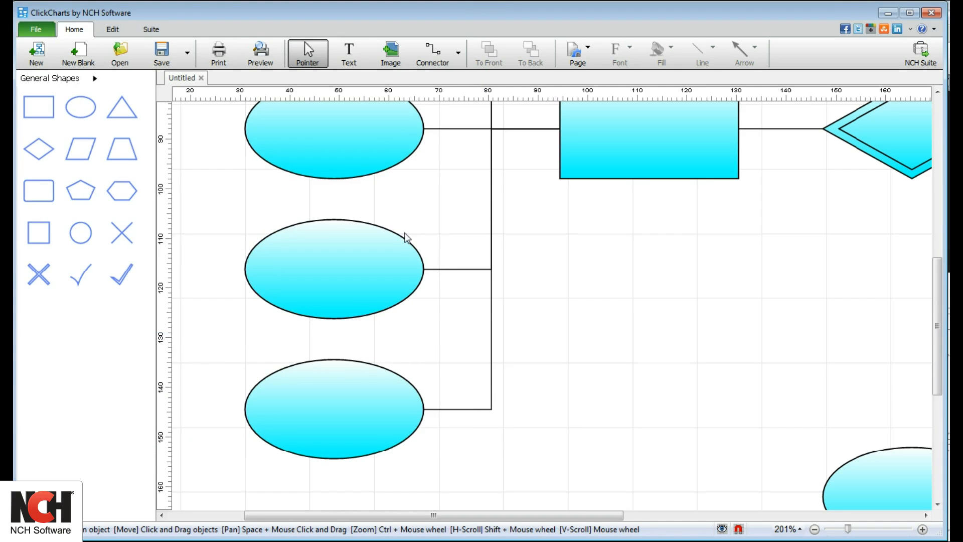
- Select the connector joining the left attribute ellipses to the entity
left_click(333, 139)
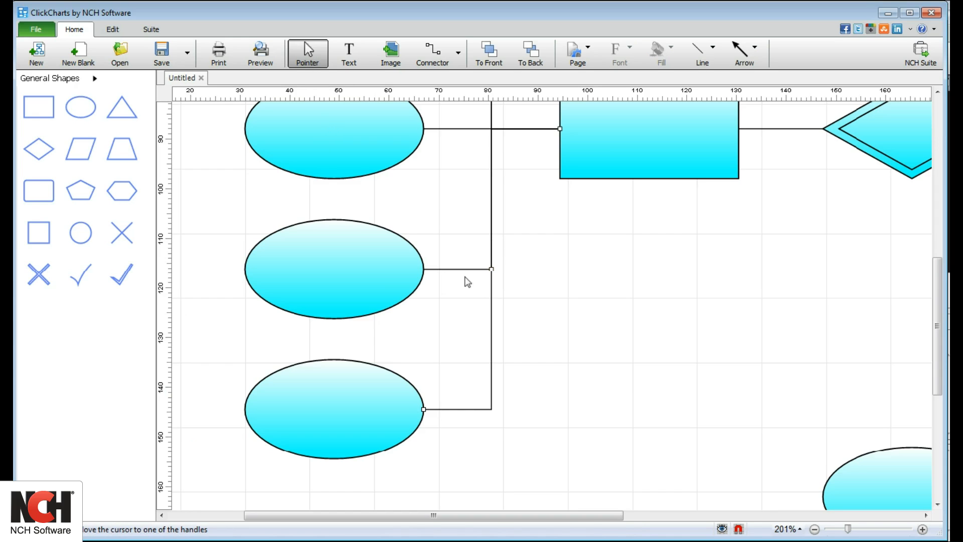
left_click(333, 270)
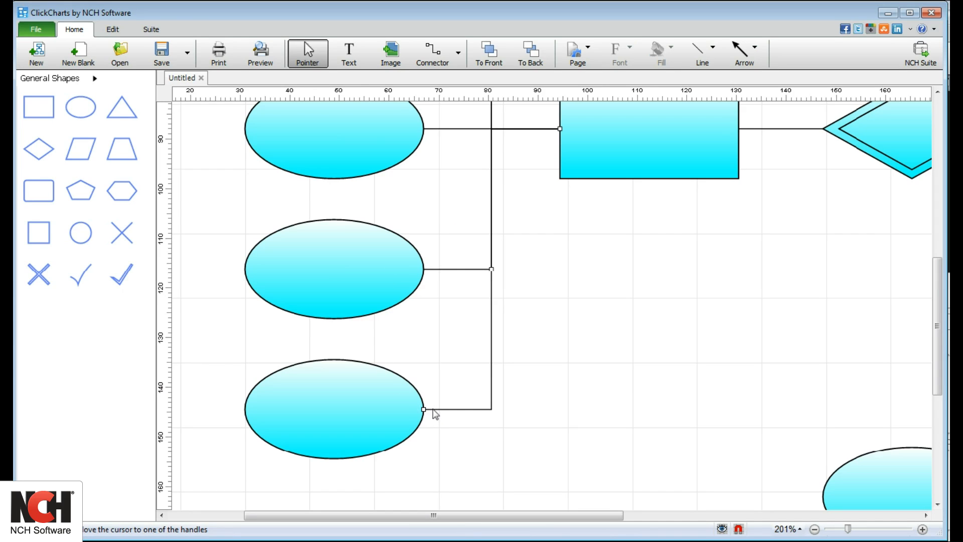
mouse_move(466, 109)
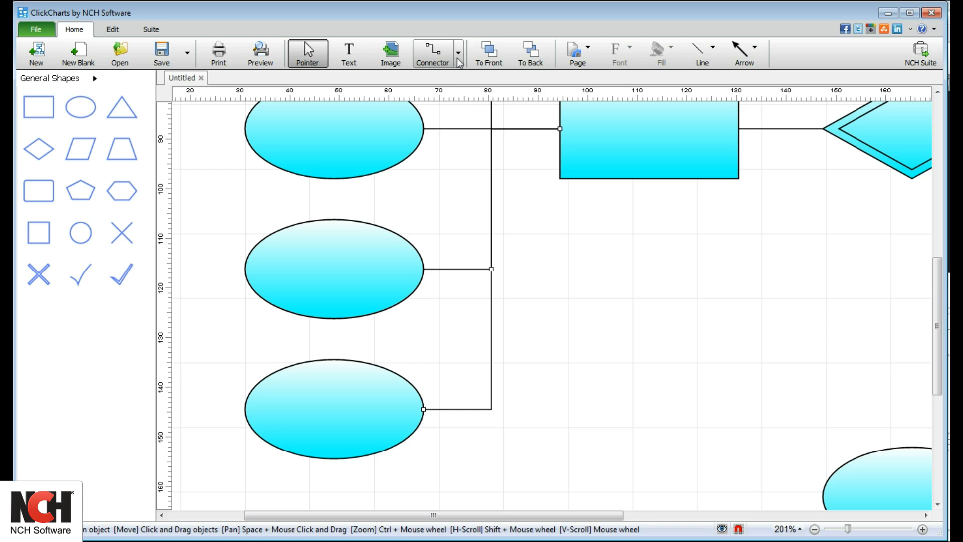
- Review connector styles, then set the chart's paper size to A3 in page settings
left_click(457, 53)
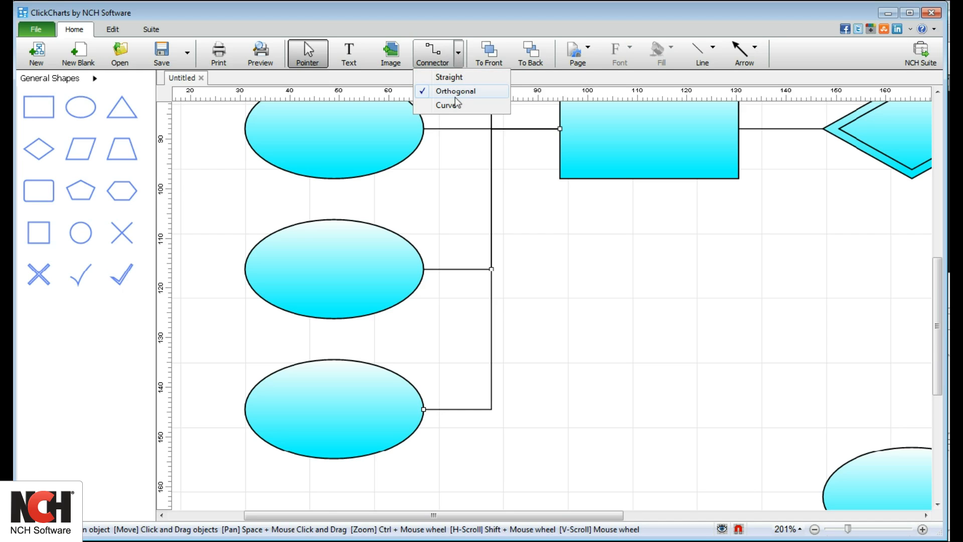
left_click(576, 52)
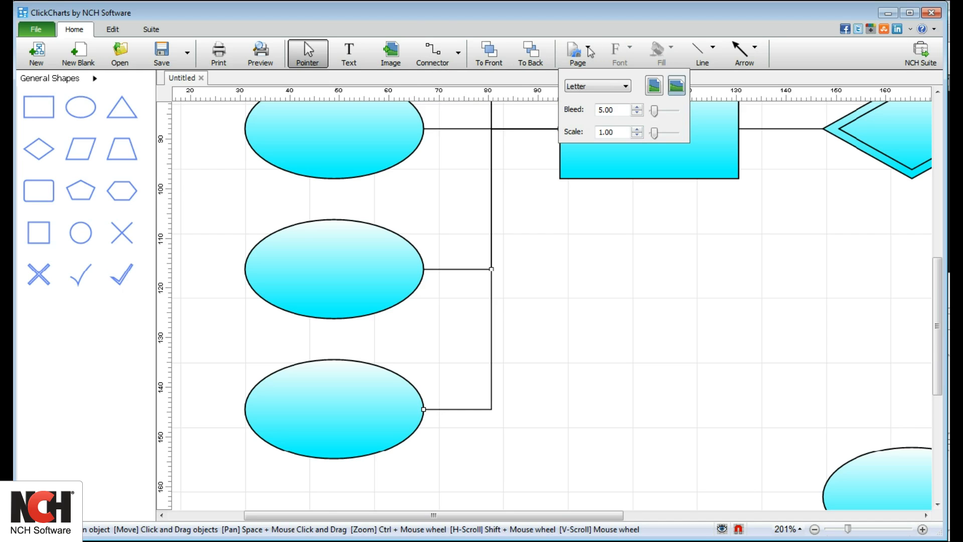
left_click(595, 86)
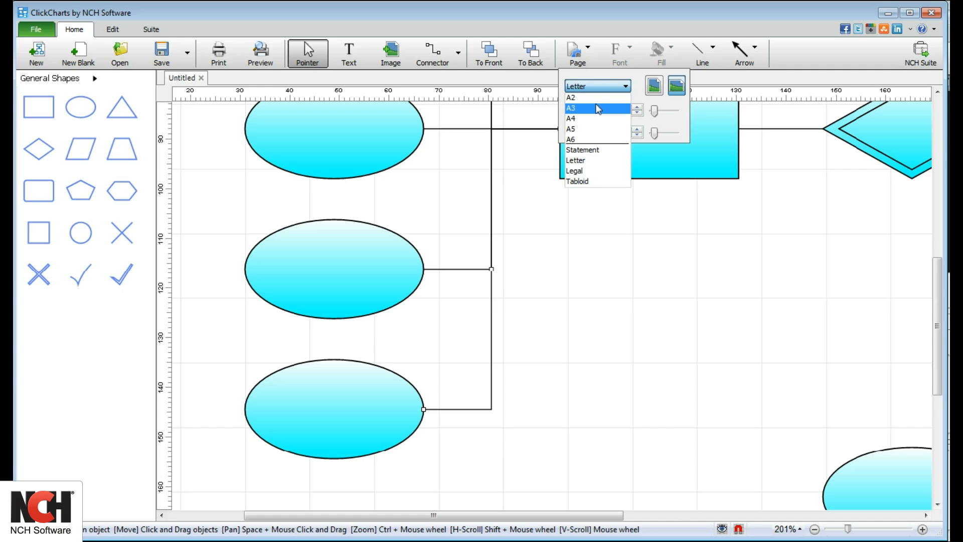
left_click(571, 108)
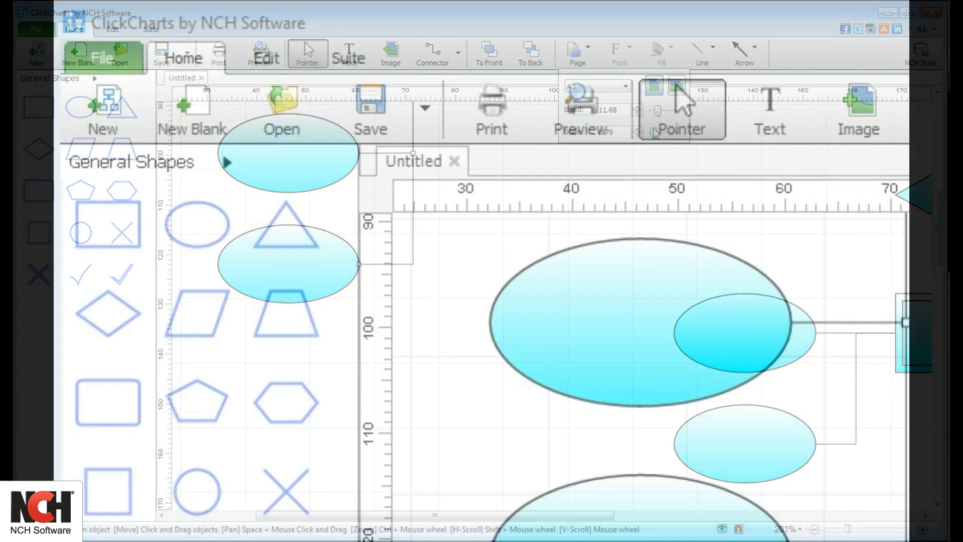
- Switch to the Edit command set and bring up the program Options dialog
left_click(265, 58)
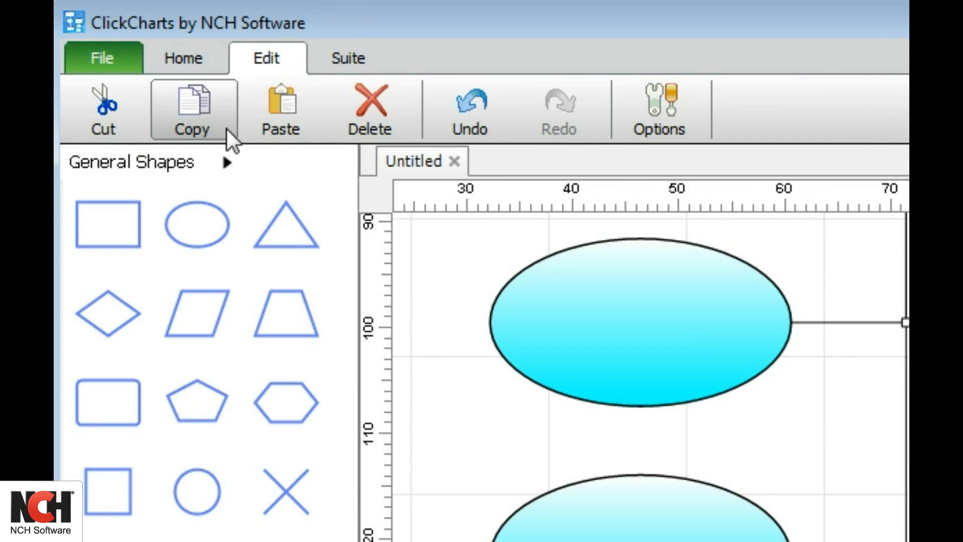
mouse_move(470, 109)
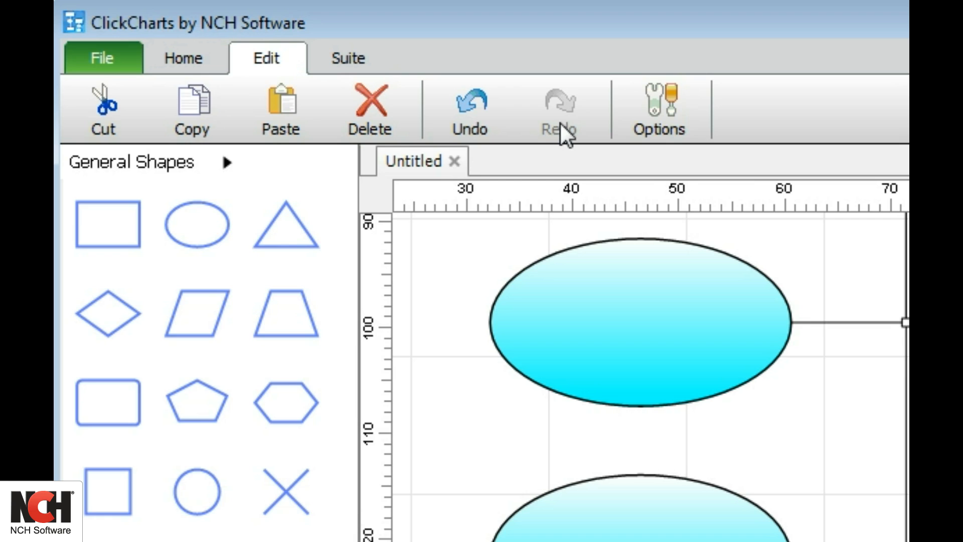
left_click(658, 110)
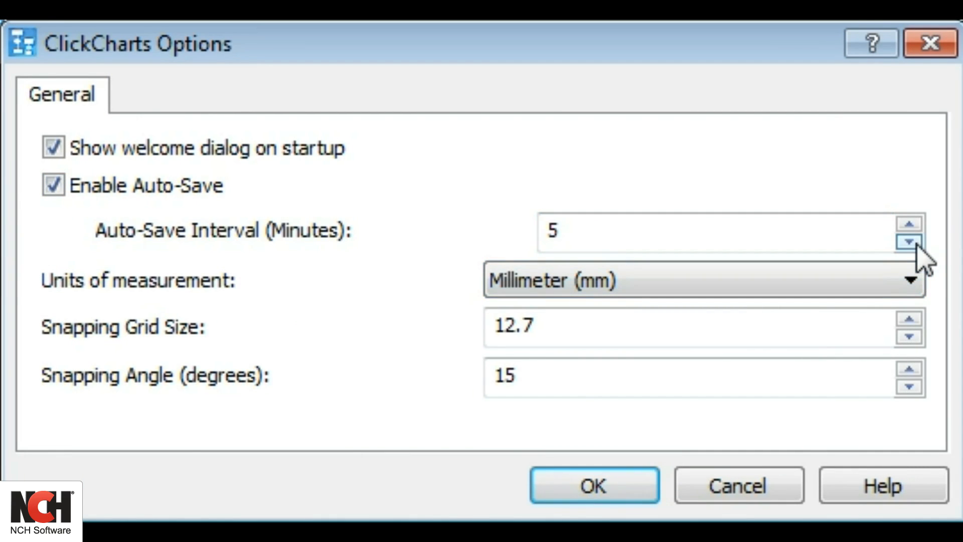
- Set auto-save to every 2 minutes and measurement units to inches
left_click(909, 242)
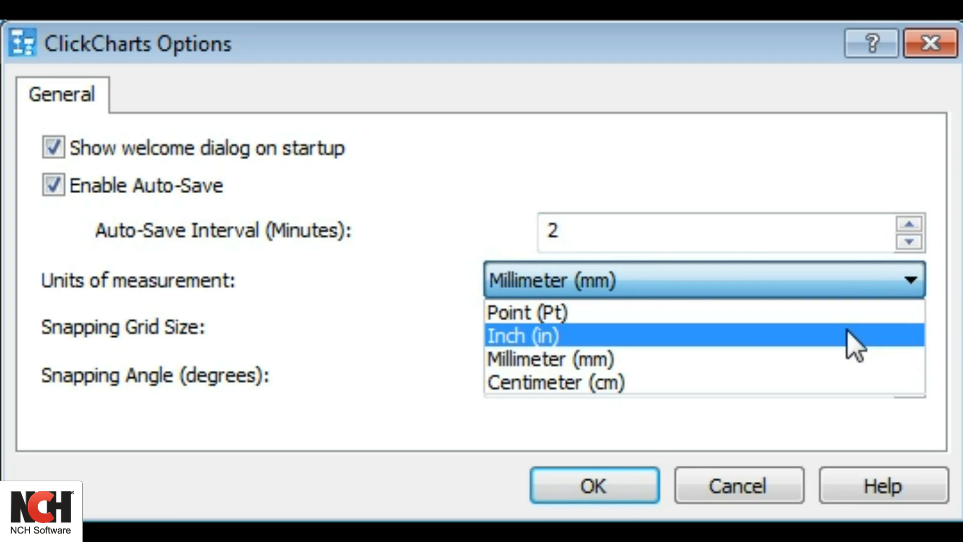
left_click(522, 335)
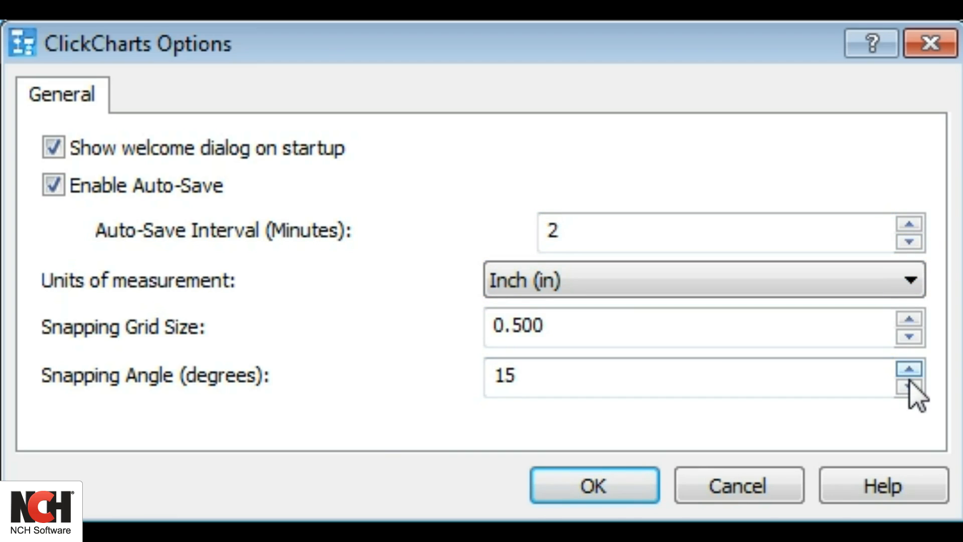